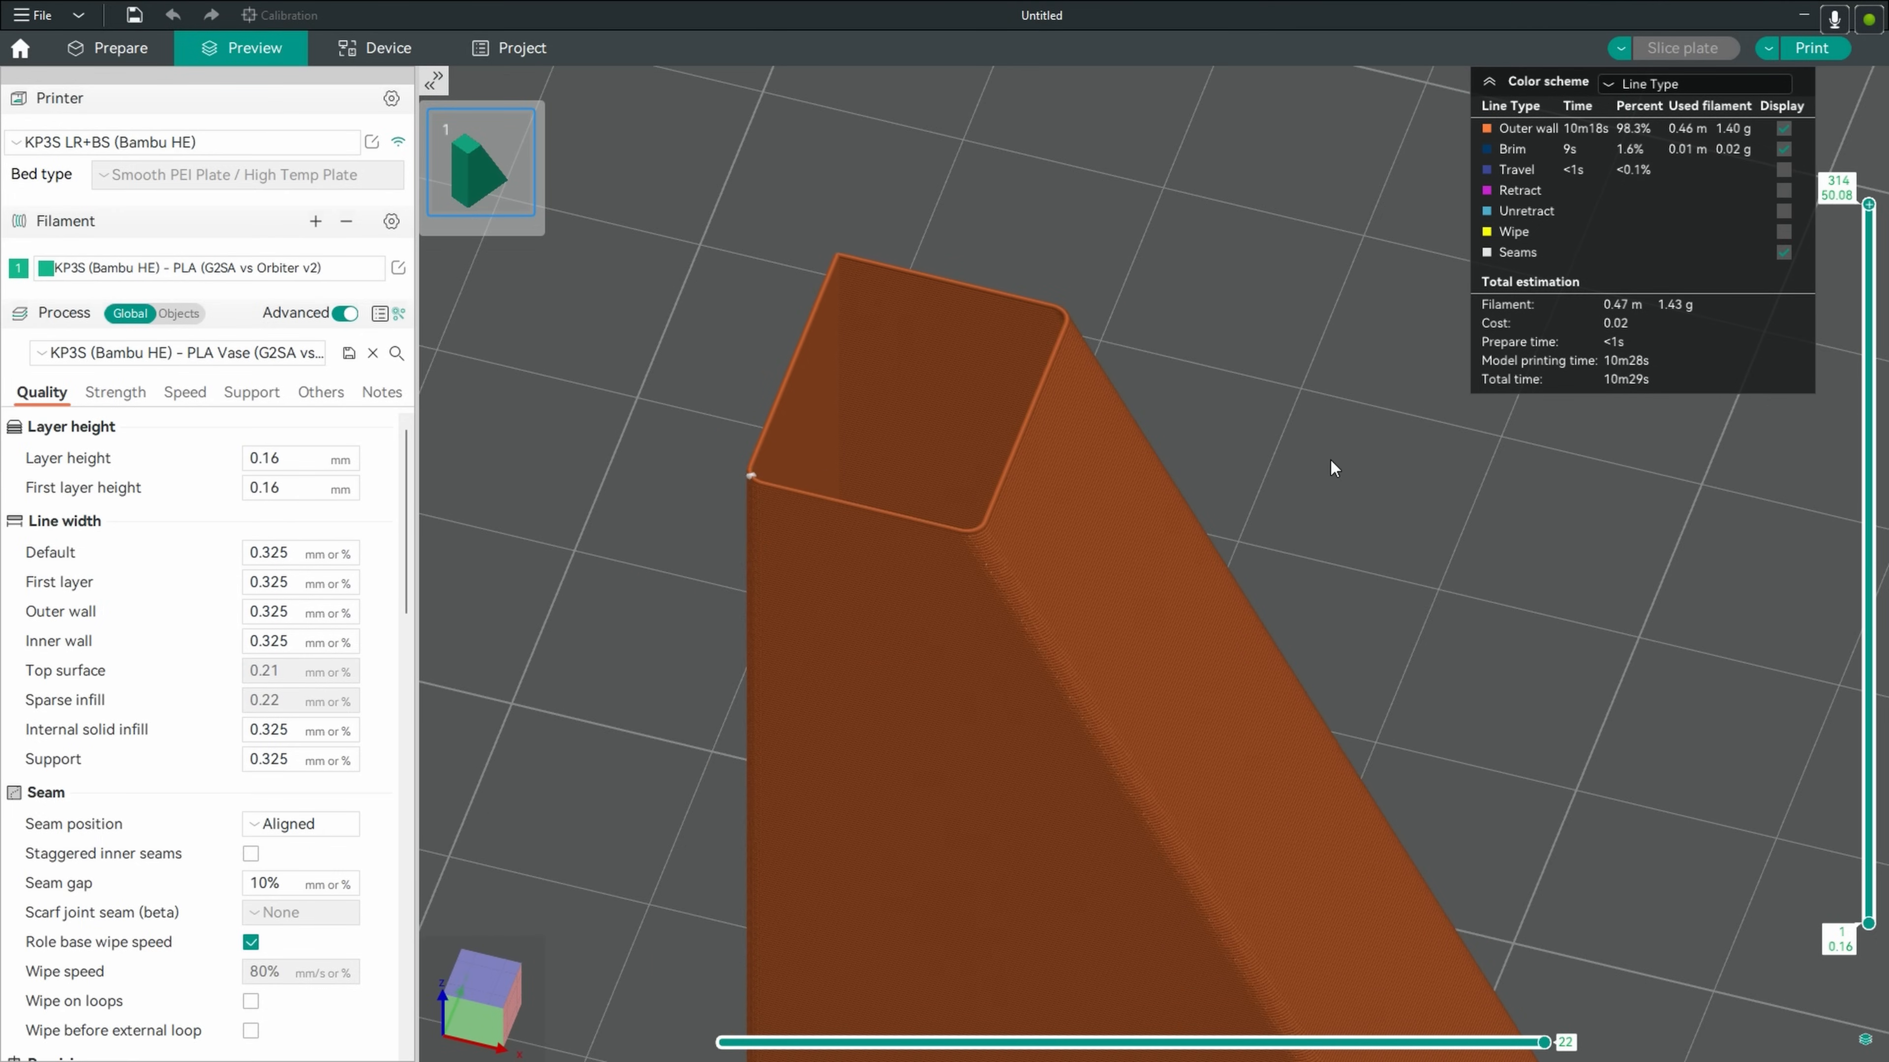
Advance the Voron manual to page 23 and show the next A1 gear assembly exploded-parts image.
drag(1331, 467, 1041, 532)
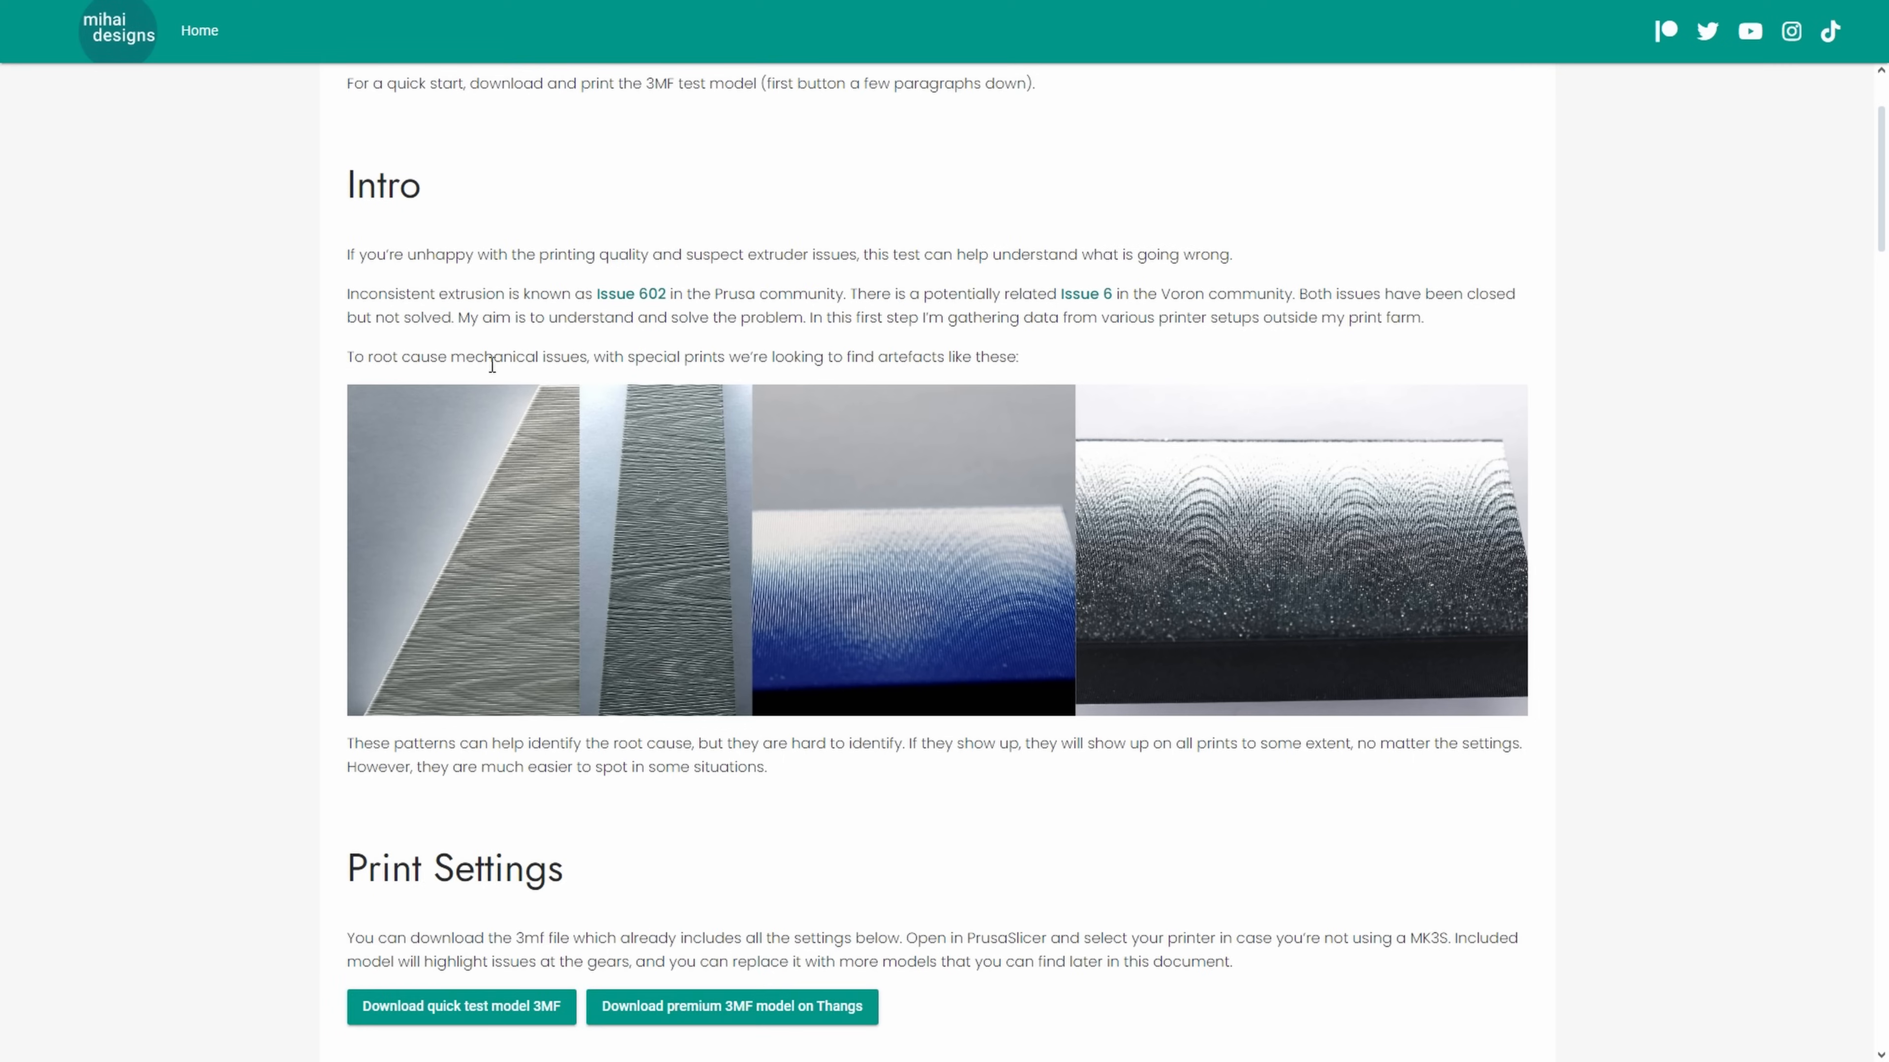
mouse_move(1194, 606)
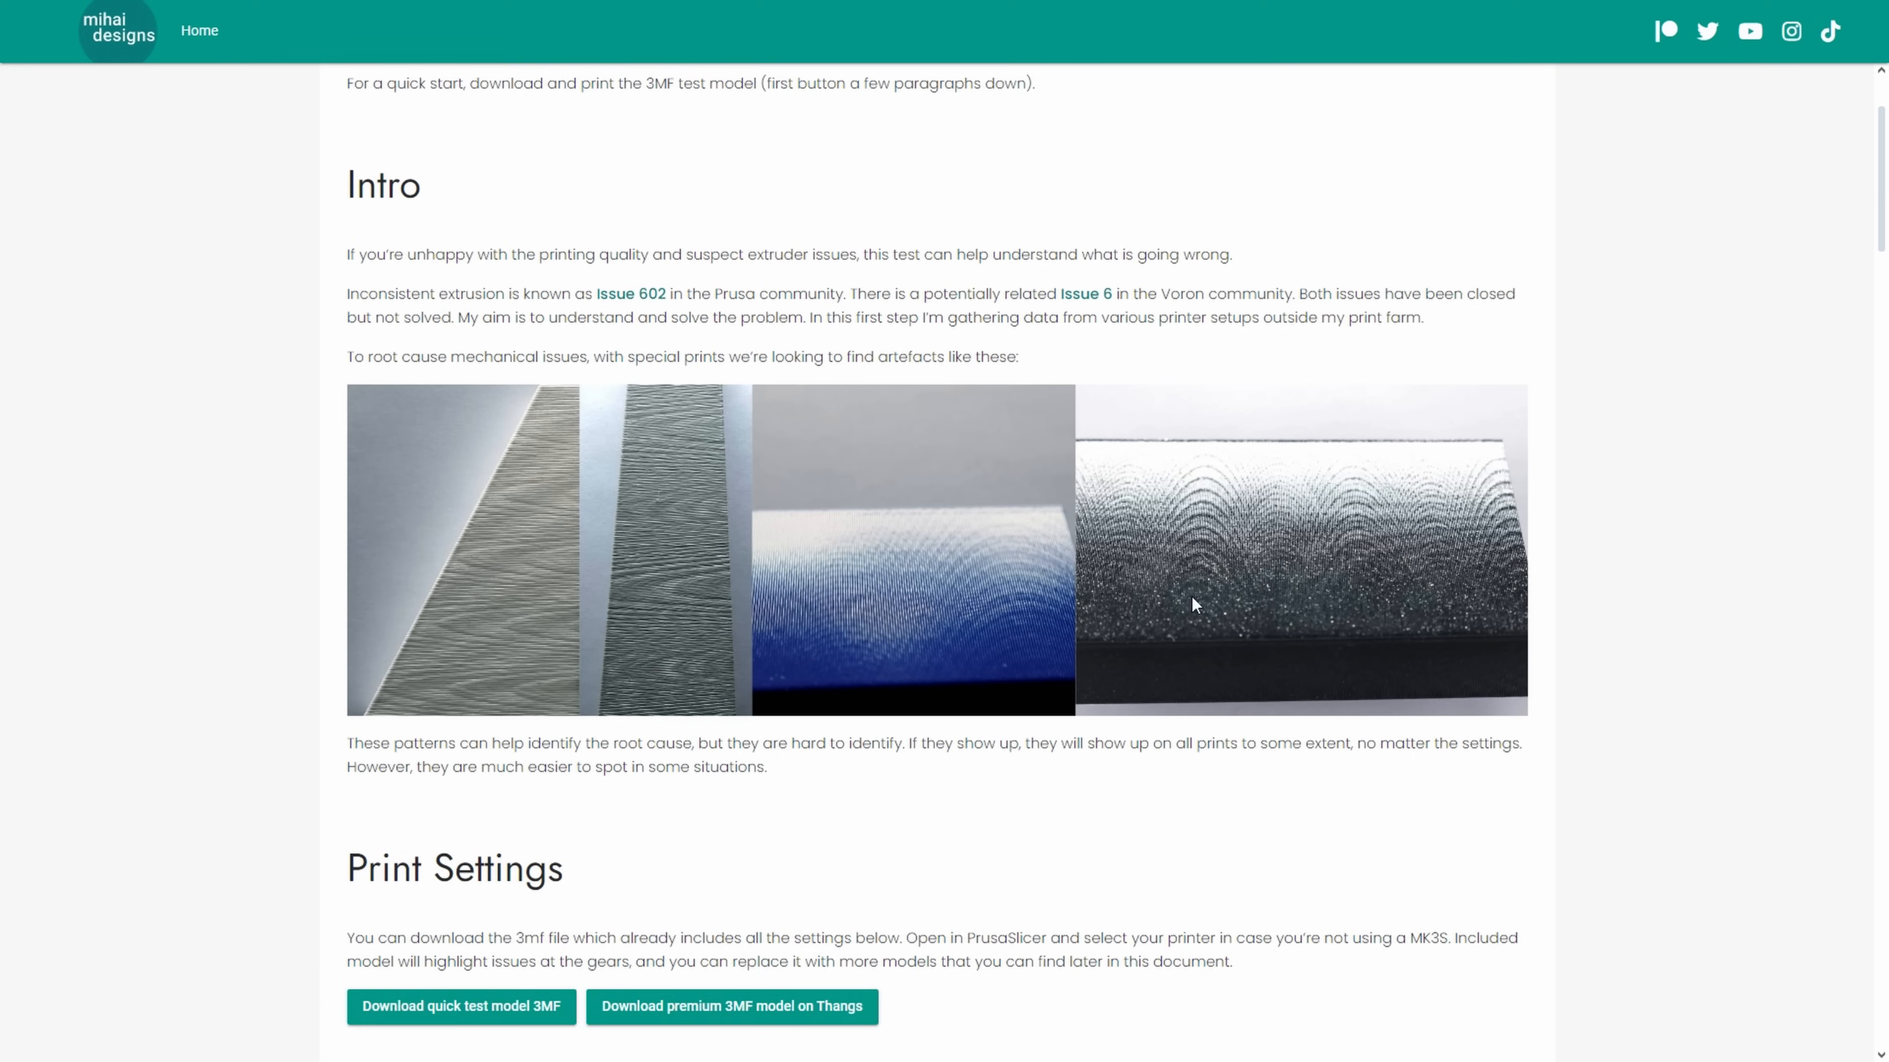
mouse_move(348, 746)
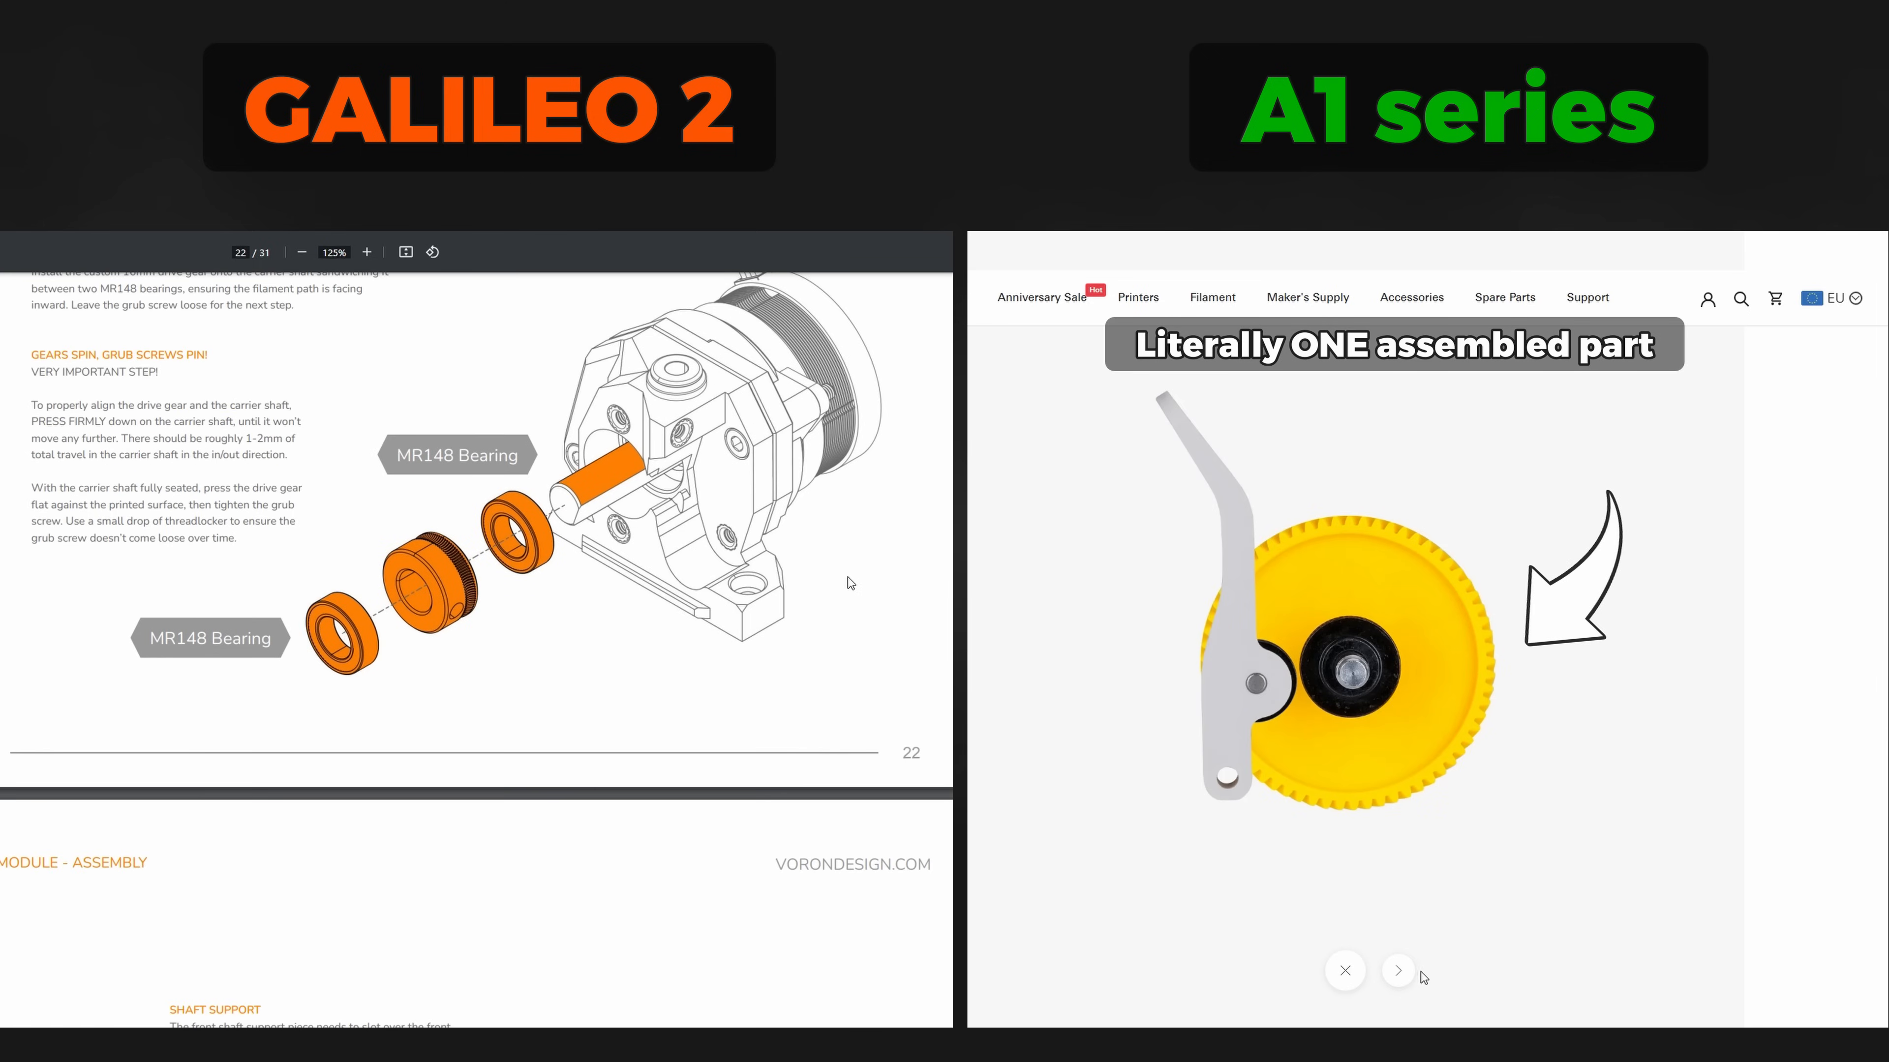
click(1397, 971)
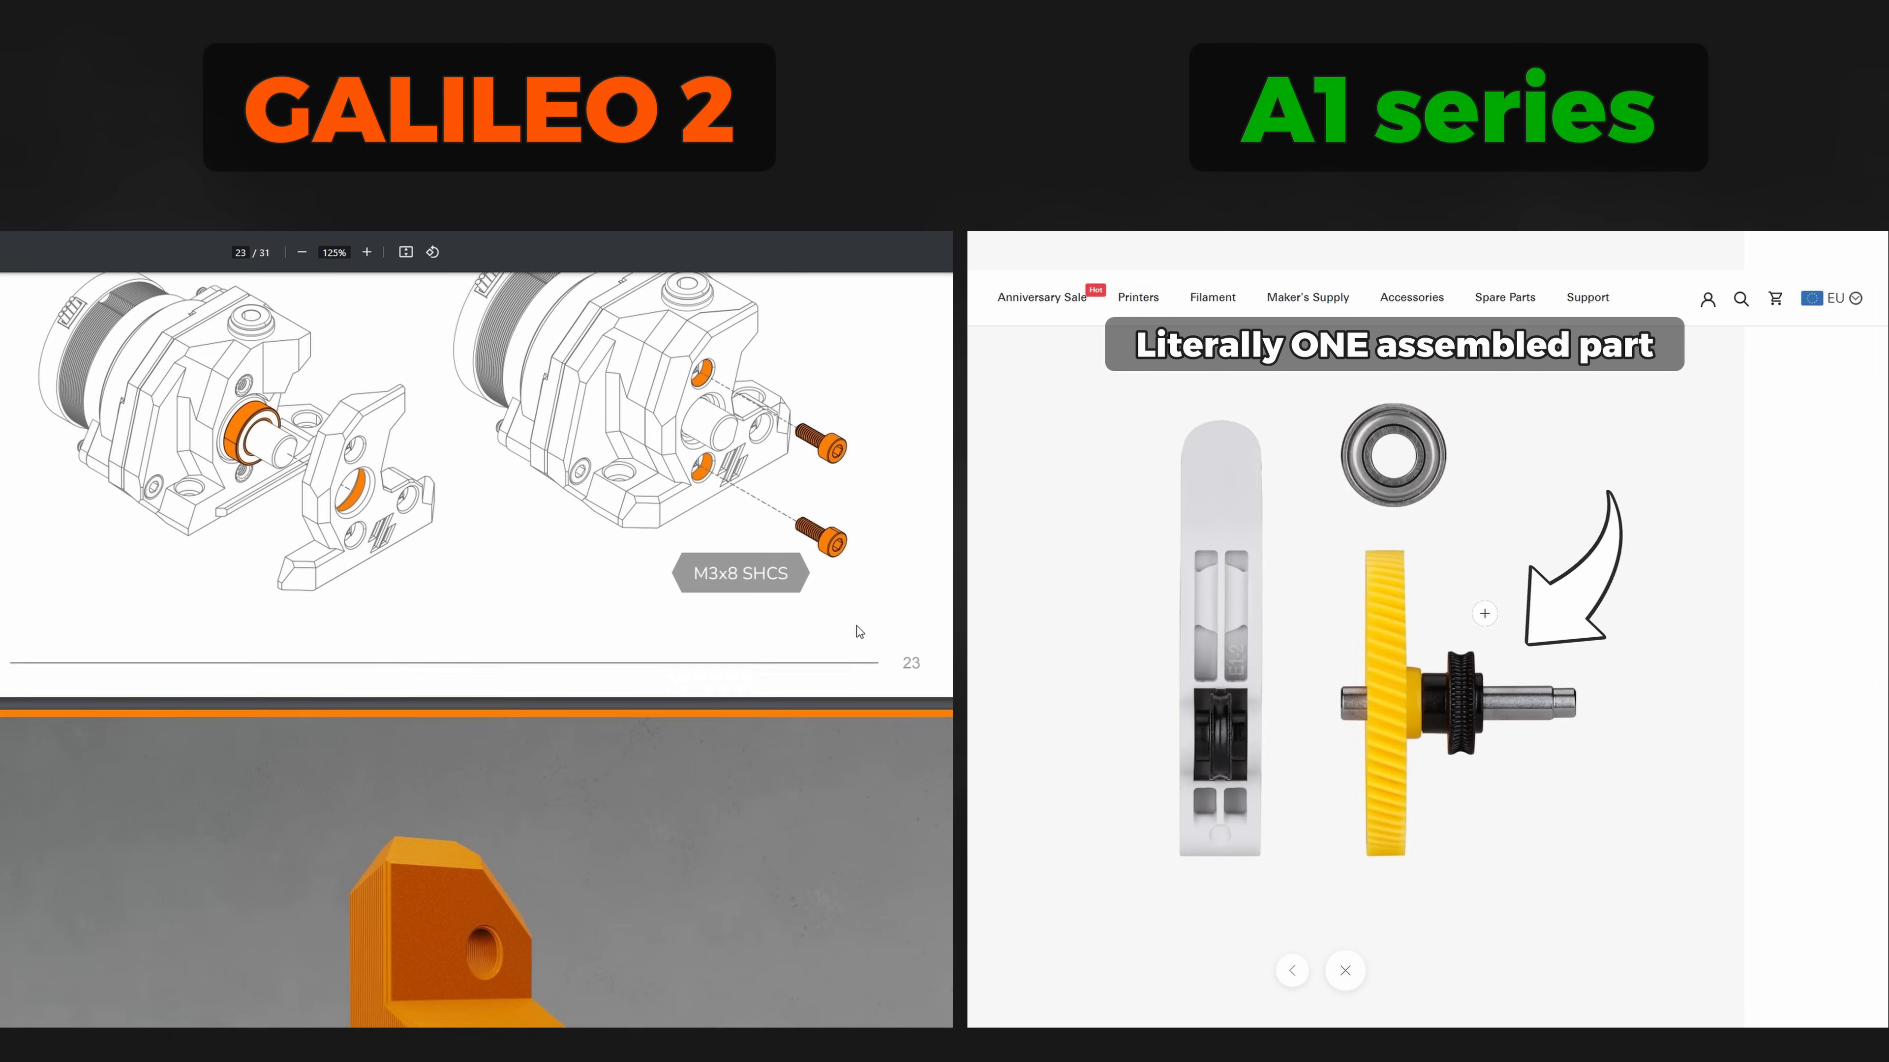